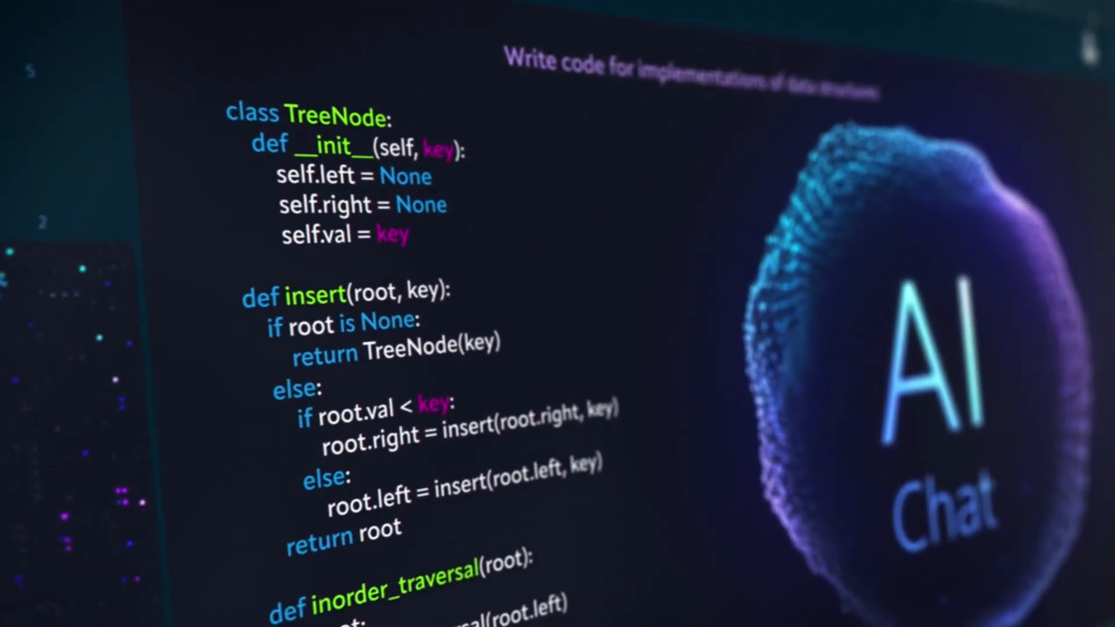
pyautogui.scroll(-3)
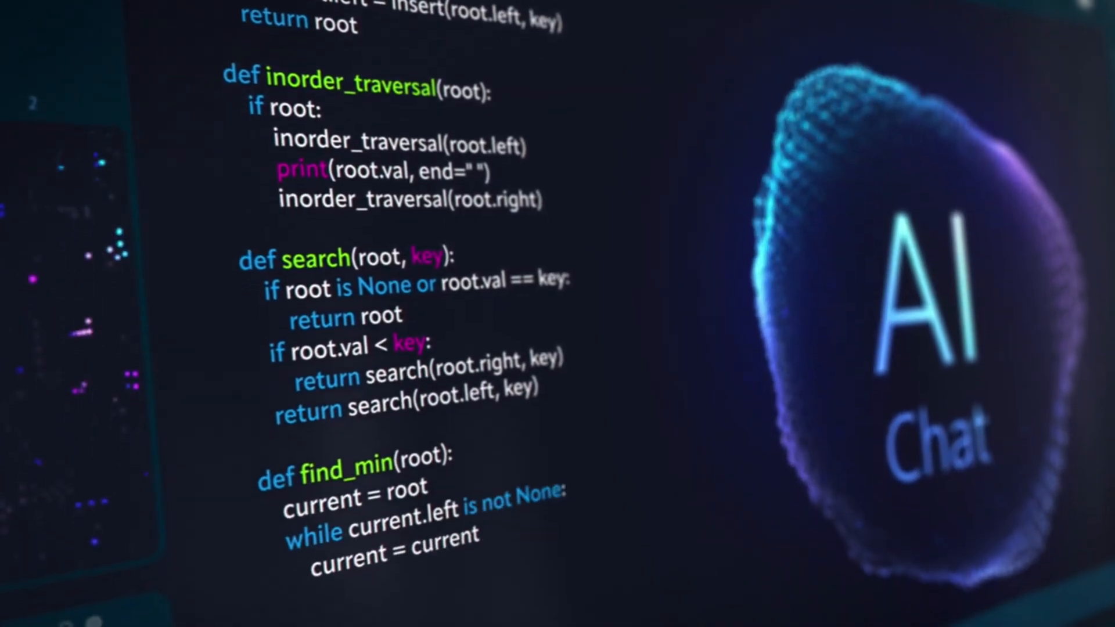